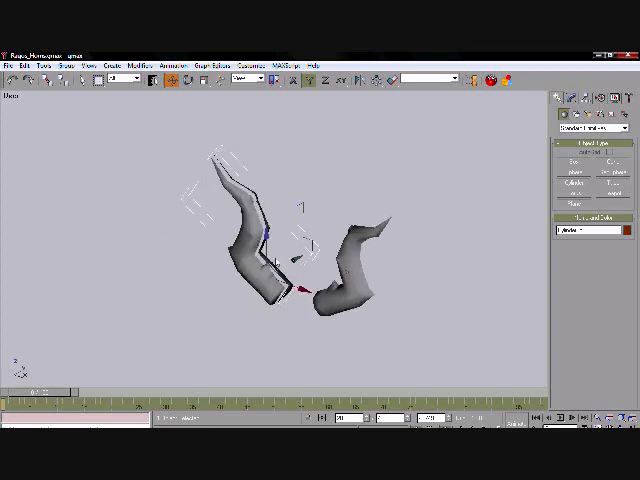
- Right-click in the viewport to show the hide, freeze and transform quad menu
right_click(290, 270)
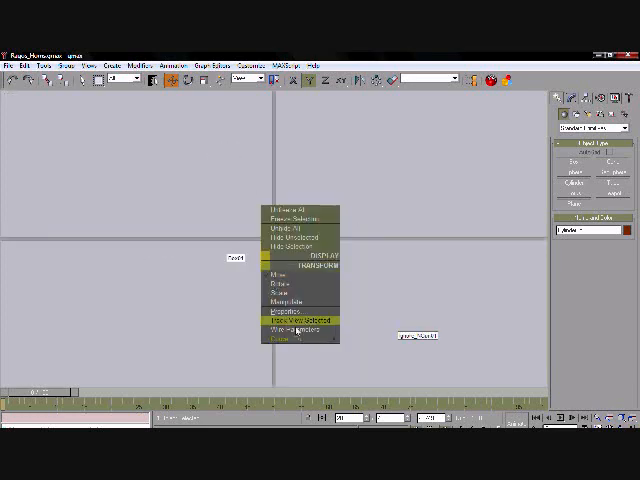
- Convert the mesh to Editable Poly, then bring up the Tools quad menu with Attach
left_click(293, 318)
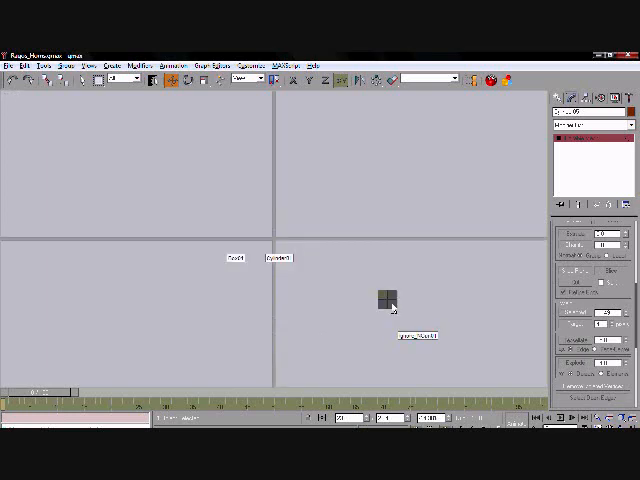
right_click(385, 300)
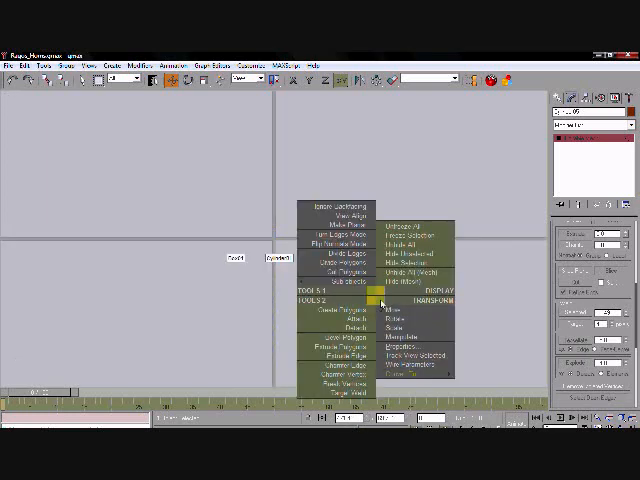